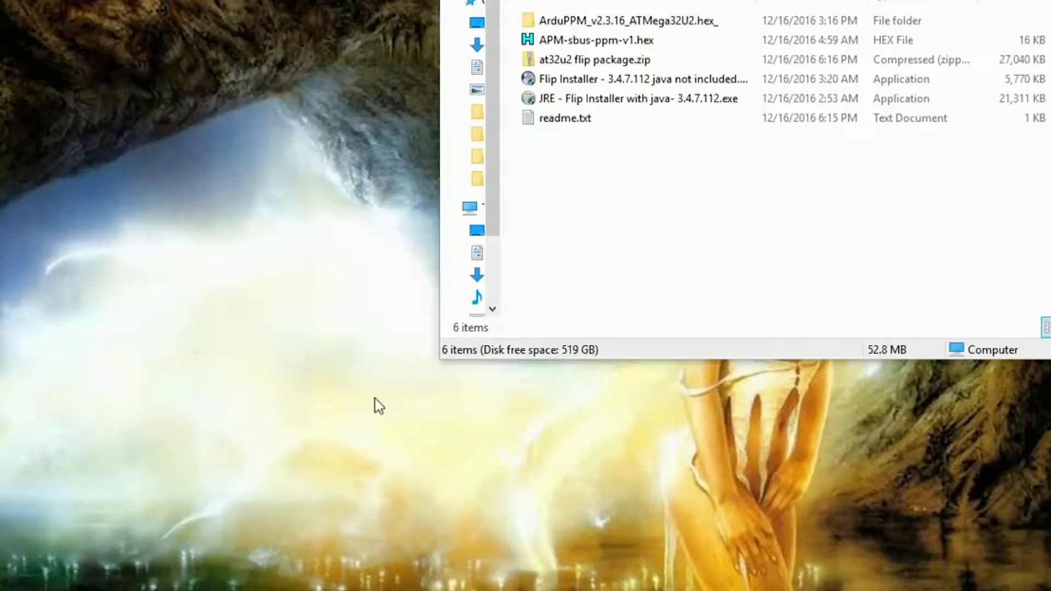
{"action": "mouse_move", "coordinate": [607, 163]}
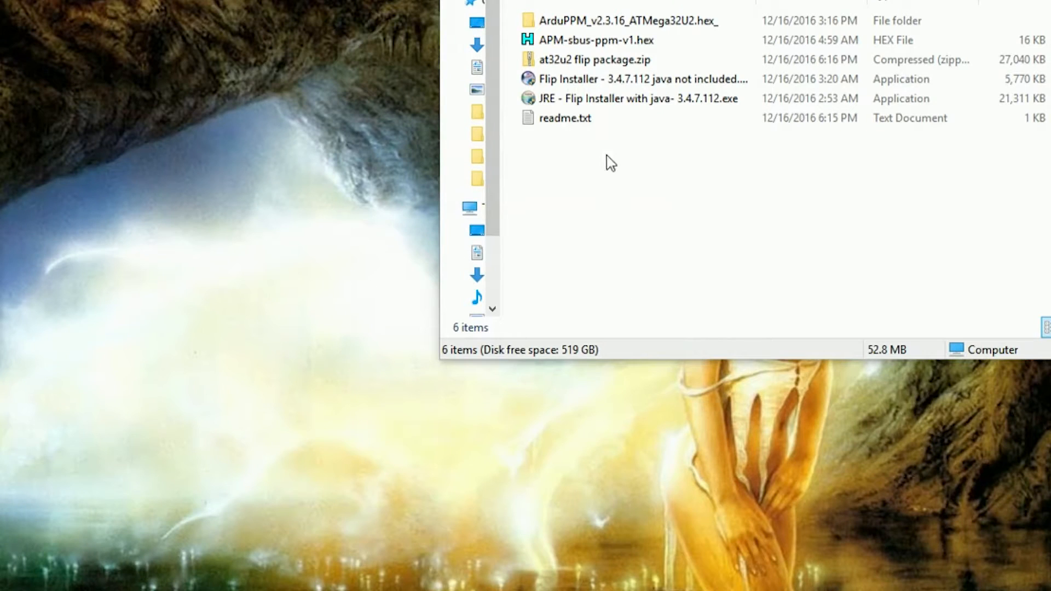
Choose the FLIP installer variant that excludes Java.
{"action": "left_click", "coordinate": [598, 80]}
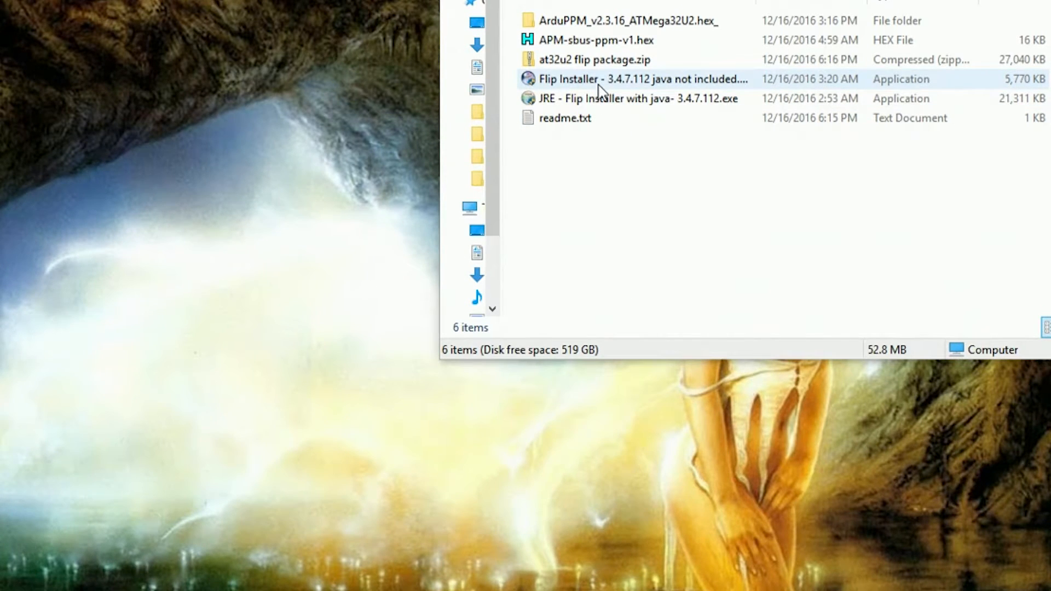
{"action": "left_click", "coordinate": [564, 118]}
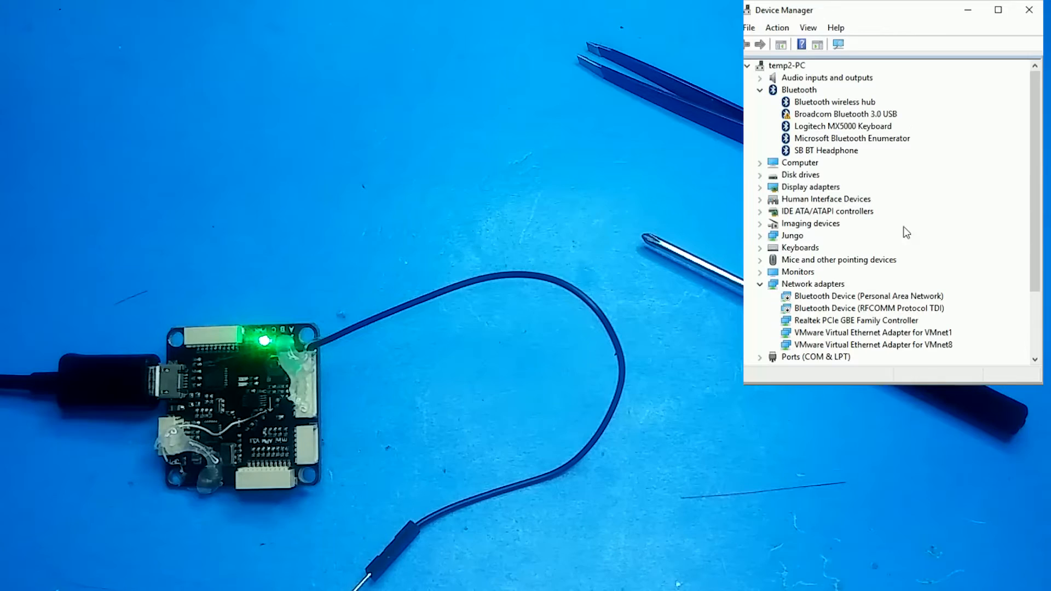
Expand Ports (COM & LPT) to reveal USB Serial Device (COM11) and rescan the hardware list.
{"action": "scroll", "scroll_direction": "down", "scroll_amount": 3}
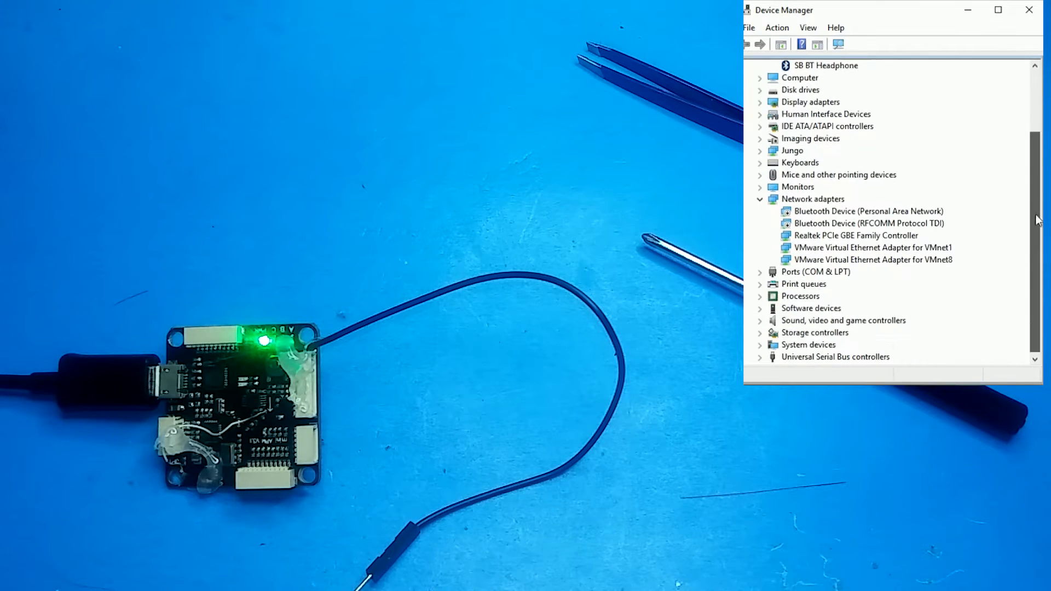
{"action": "left_click", "coordinate": [760, 271]}
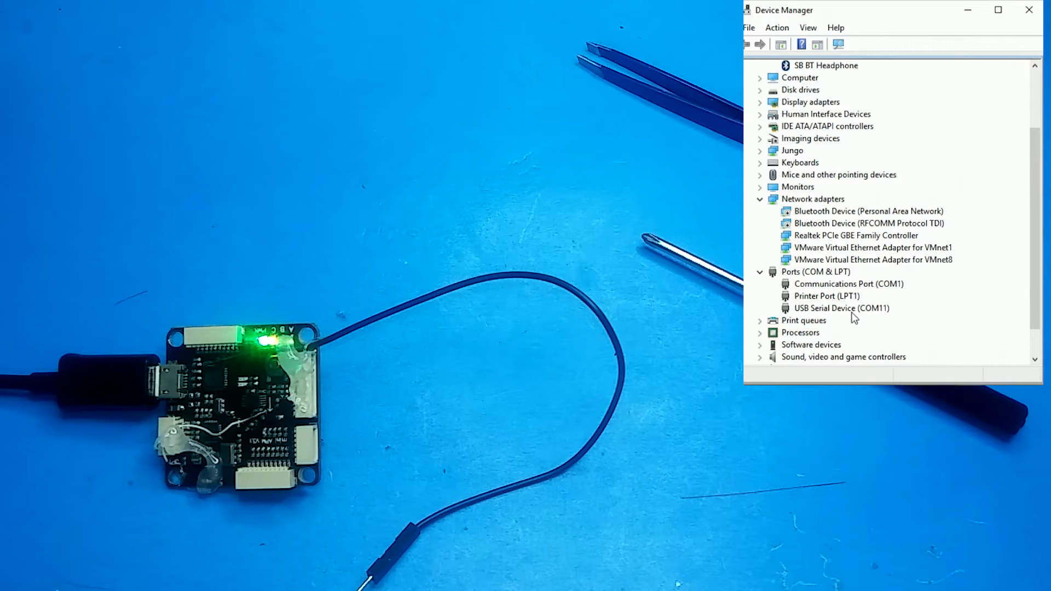
{"action": "left_click", "coordinate": [841, 309]}
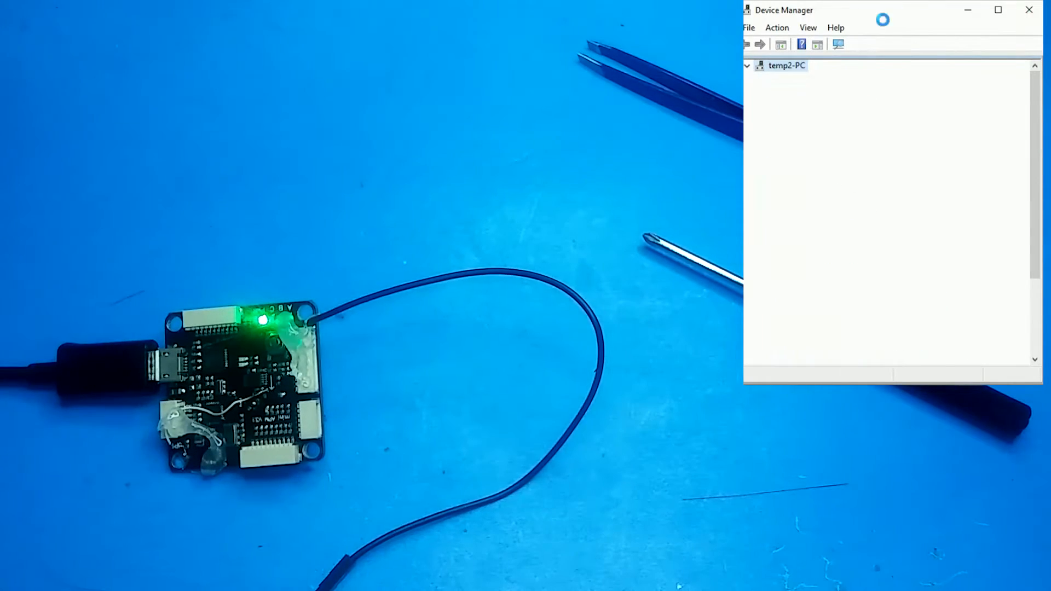
{"action": "left_click", "coordinate": [747, 66]}
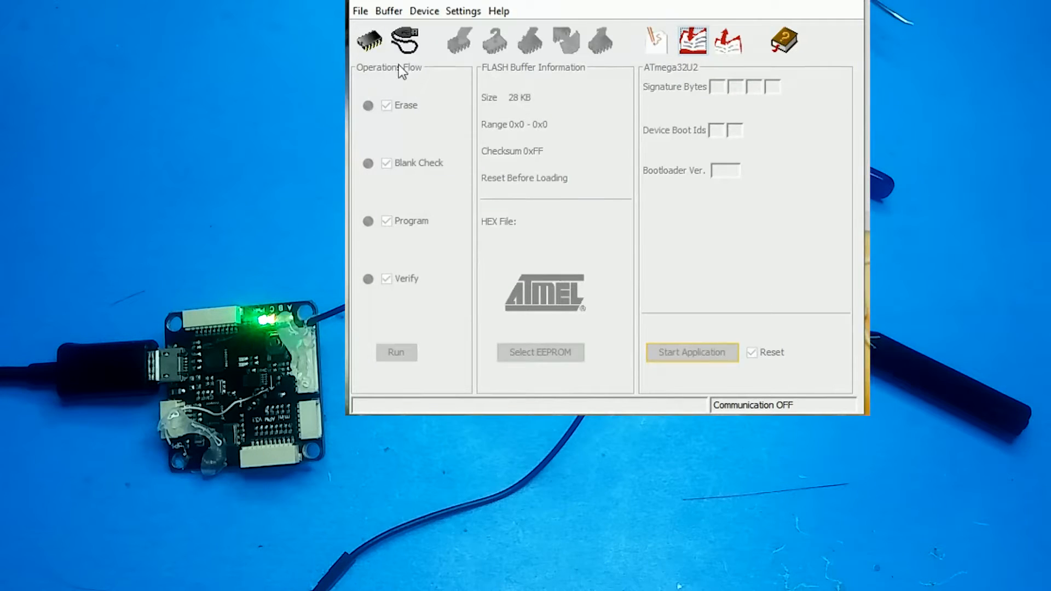
Select ATmega32U2 as the target device in FLIP.
{"action": "left_click", "coordinate": [370, 42]}
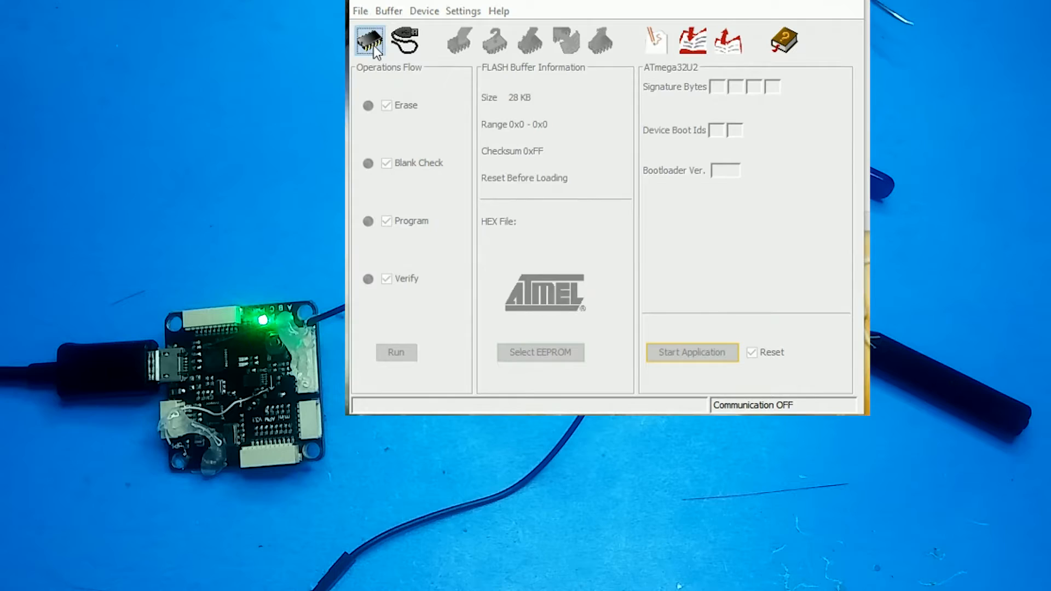
{"action": "left_click", "coordinate": [370, 39]}
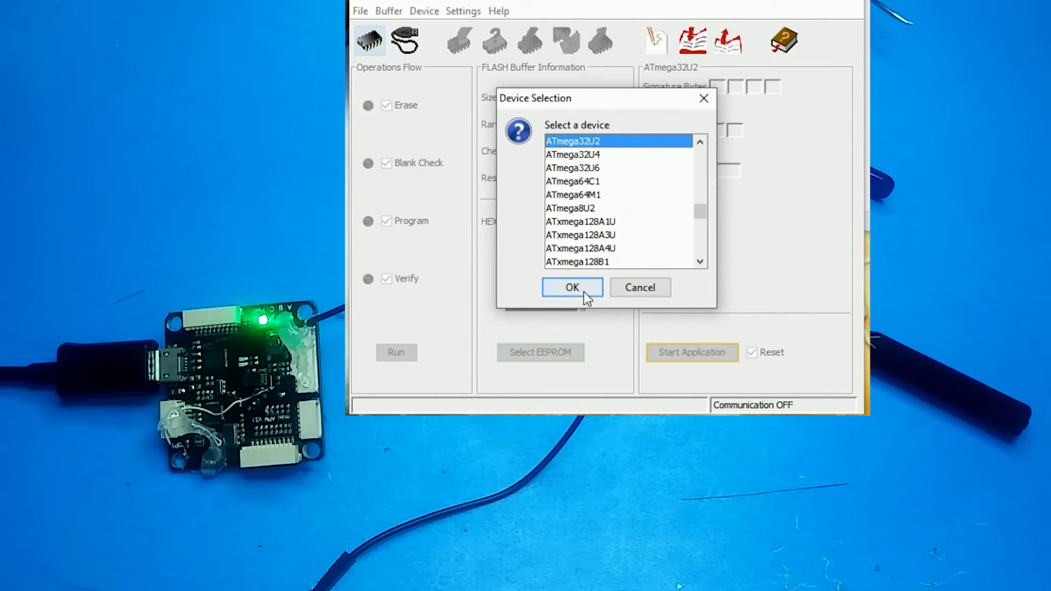
{"action": "left_click", "coordinate": [571, 287]}
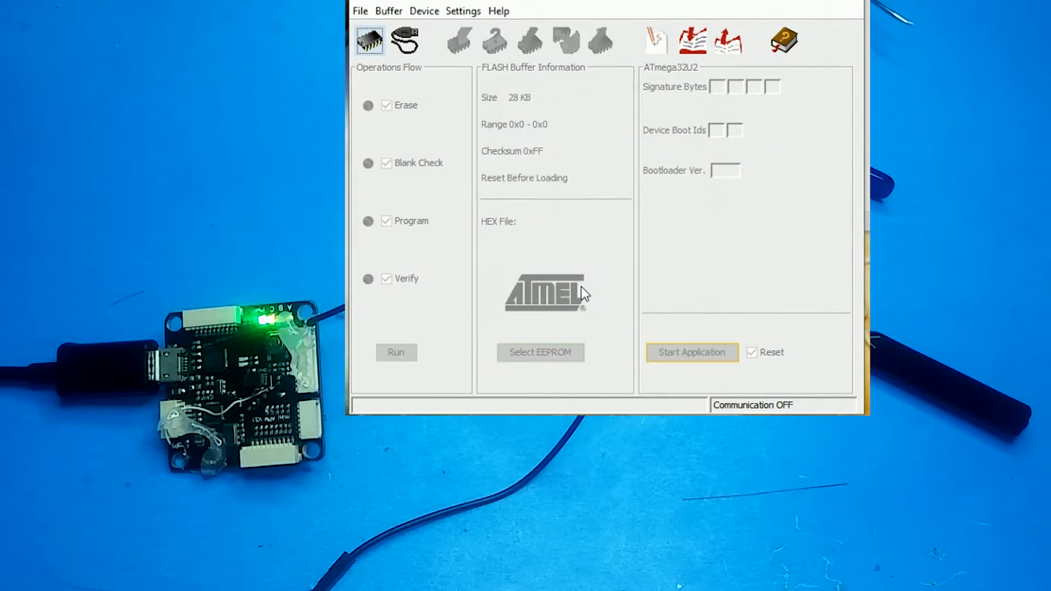
{"action": "mouse_move", "coordinate": [403, 37]}
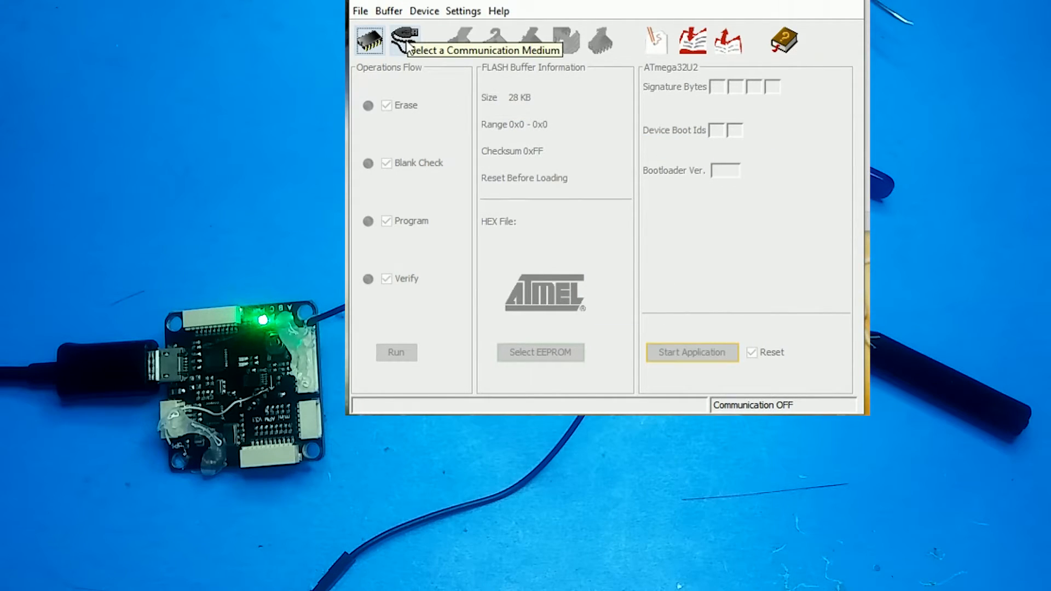
Connect to the chip over USB, reading its signature bytes and bootloader version 1.2.0.
{"action": "left_click", "coordinate": [406, 35]}
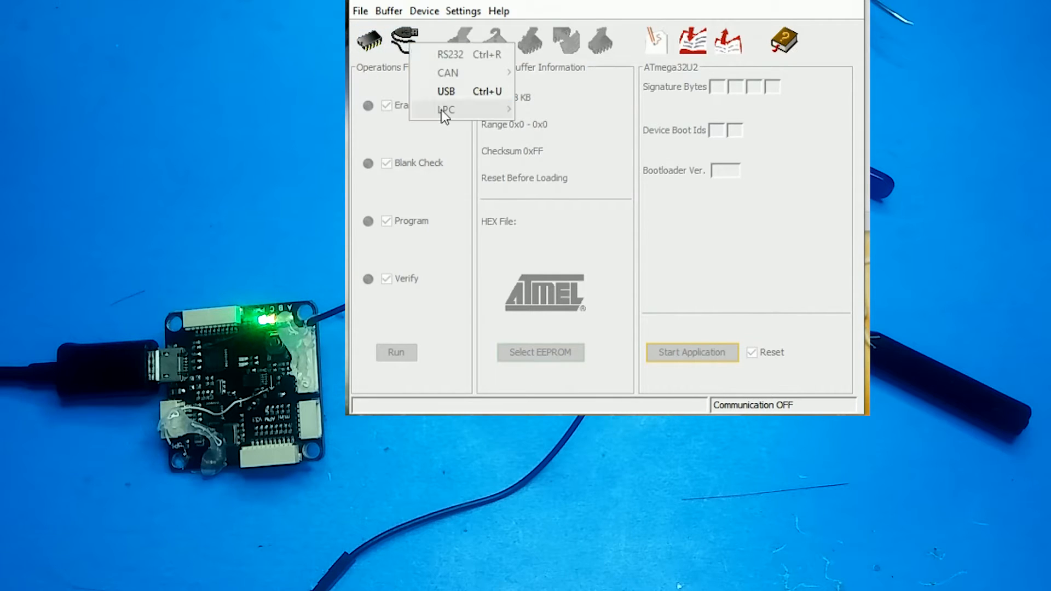
{"action": "left_click", "coordinate": [445, 92]}
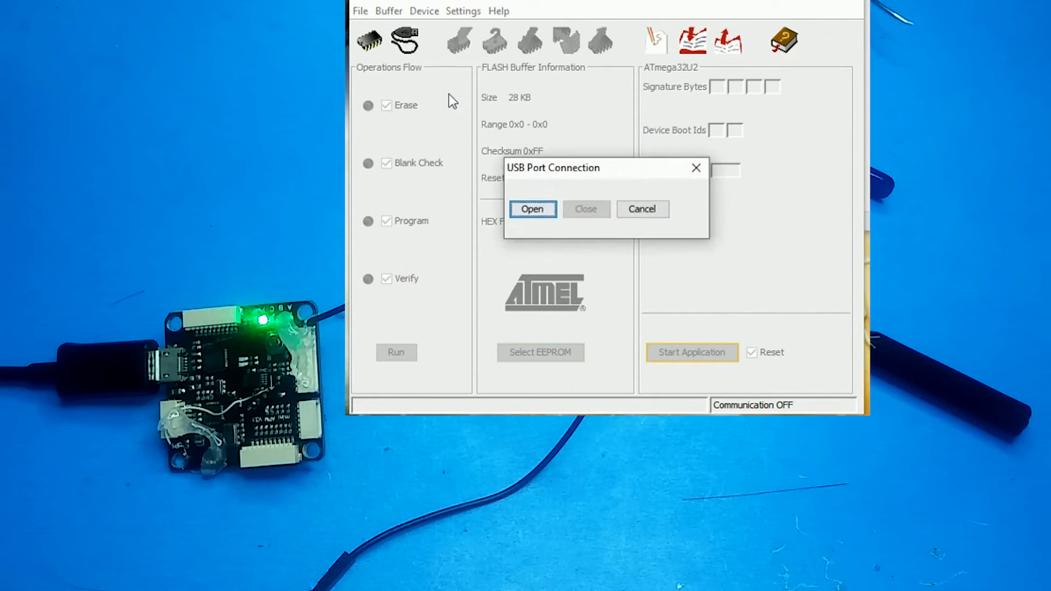
{"action": "left_click", "coordinate": [534, 208]}
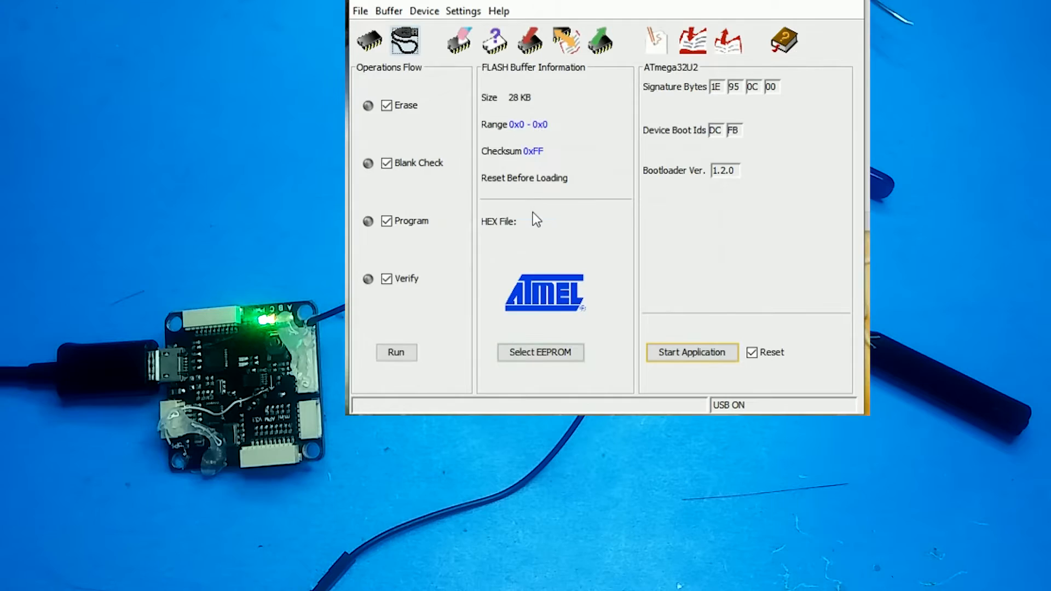
{"action": "mouse_move", "coordinate": [550, 235]}
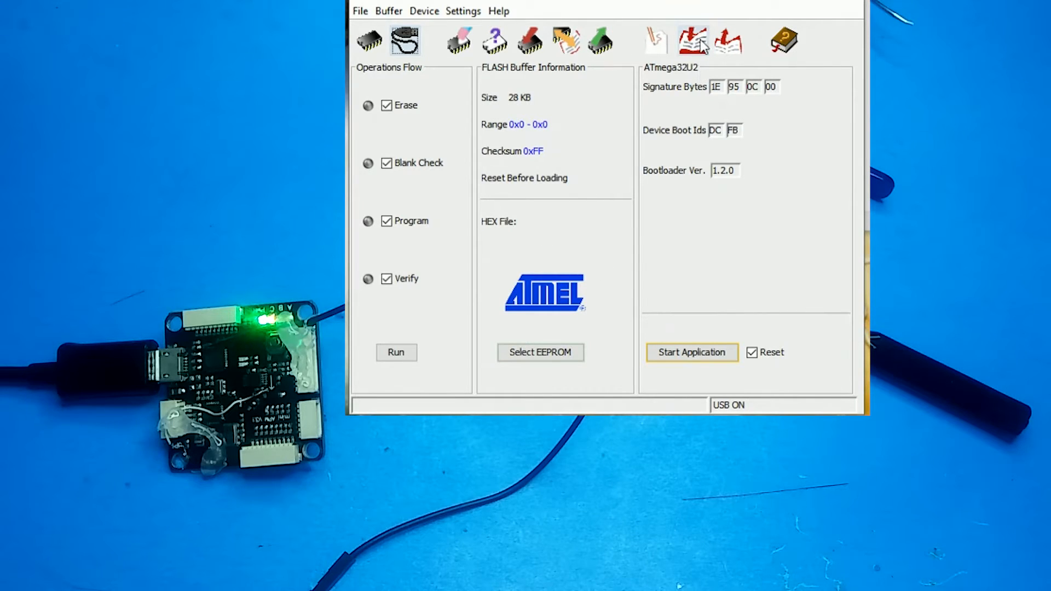
{"action": "mouse_move", "coordinate": [695, 41]}
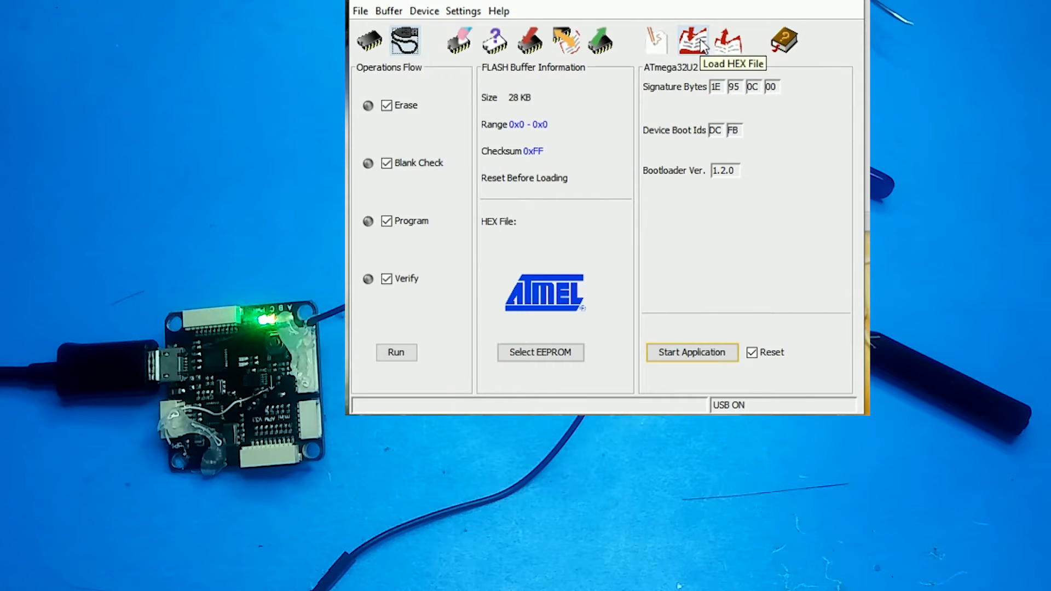
Load the ArduPPM_v2.3.16_ATMega32U2.hex firmware from the ArduPPM folder.
{"action": "left_click", "coordinate": [693, 35]}
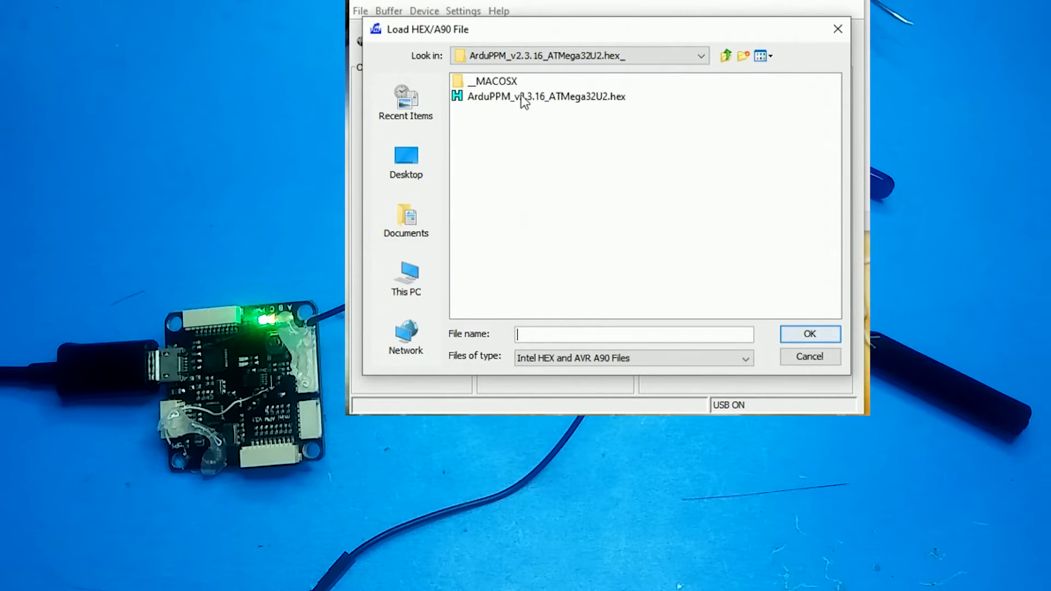
{"action": "mouse_move", "coordinate": [704, 81]}
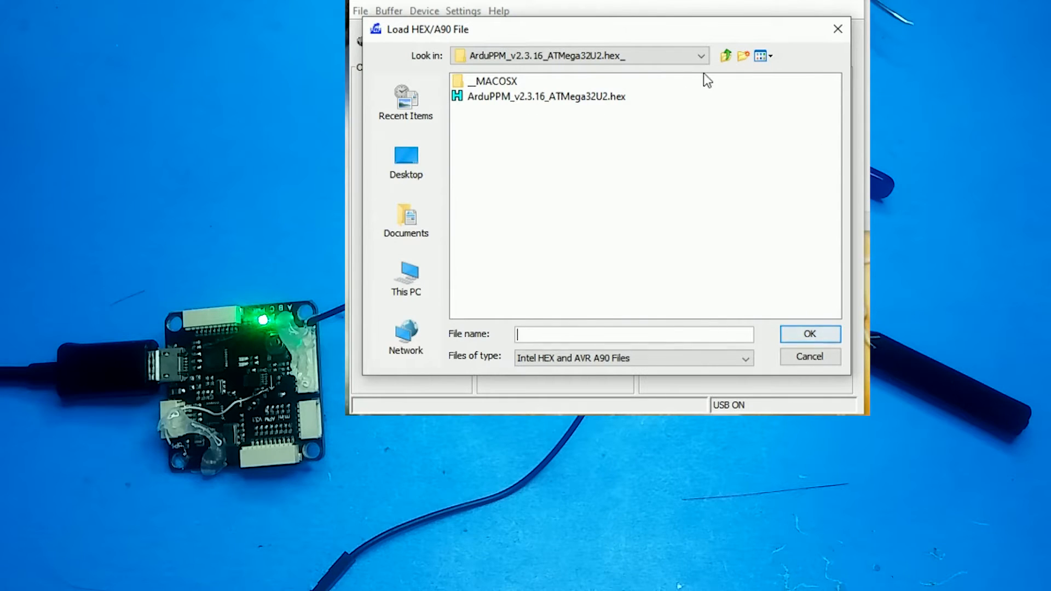
{"action": "left_click", "coordinate": [726, 56]}
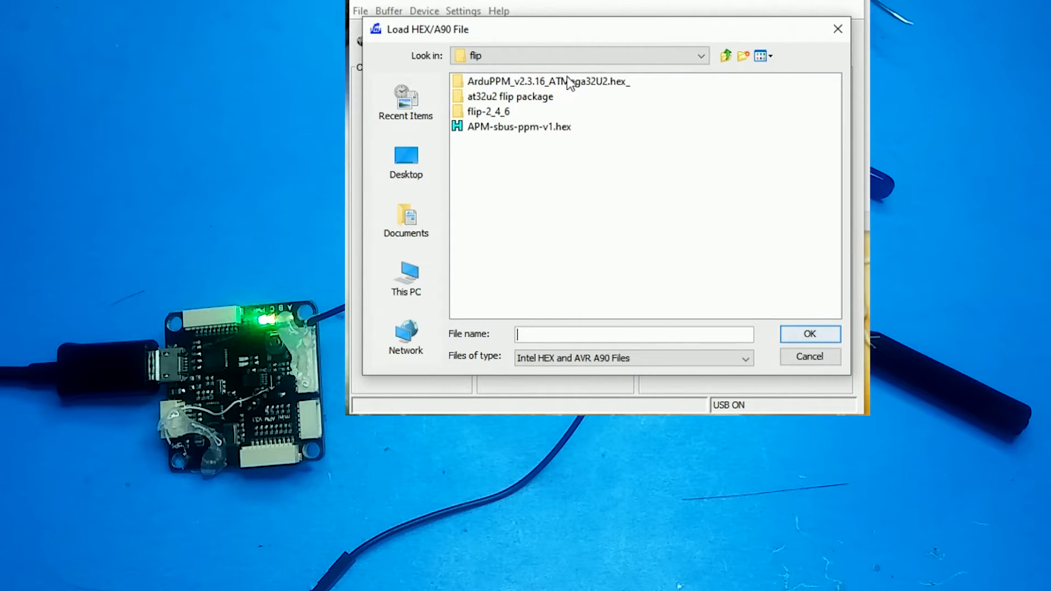
{"action": "left_click", "coordinate": [549, 81]}
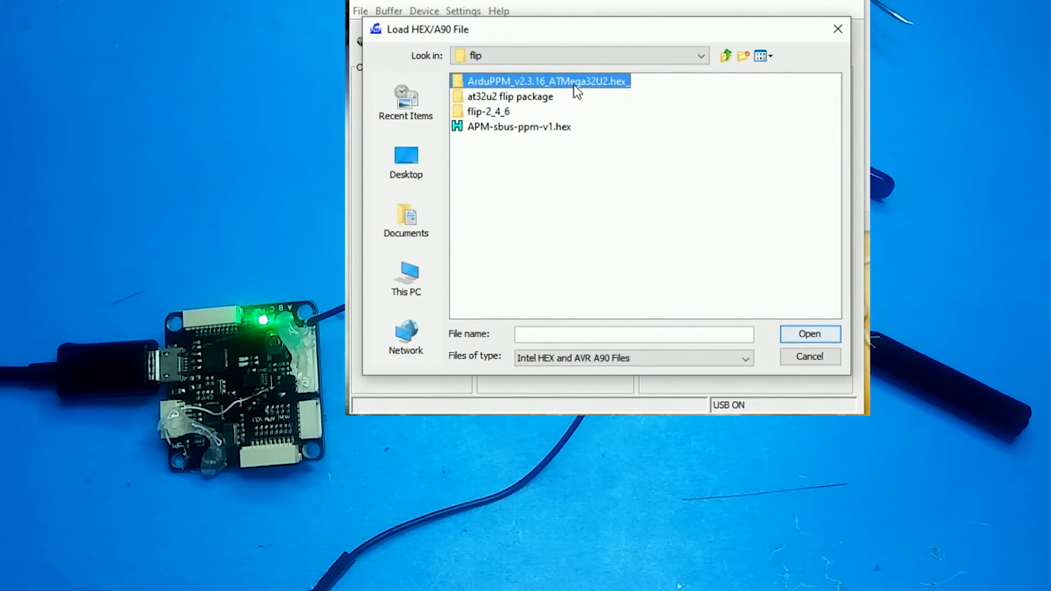
{"action": "double_click", "coordinate": [548, 82]}
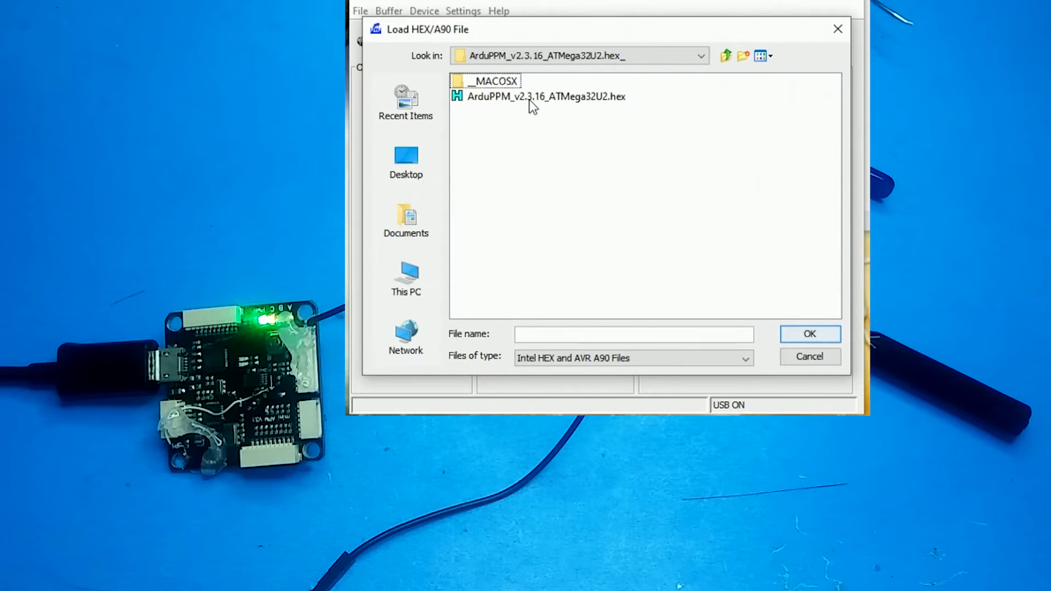
{"action": "double_click", "coordinate": [544, 96]}
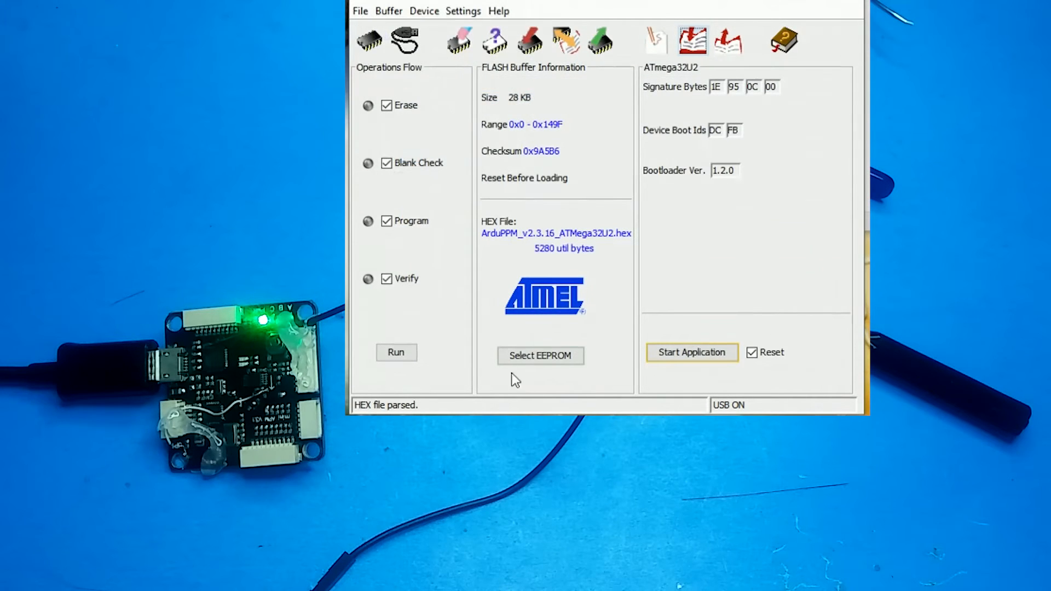
{"action": "mouse_move", "coordinate": [395, 361]}
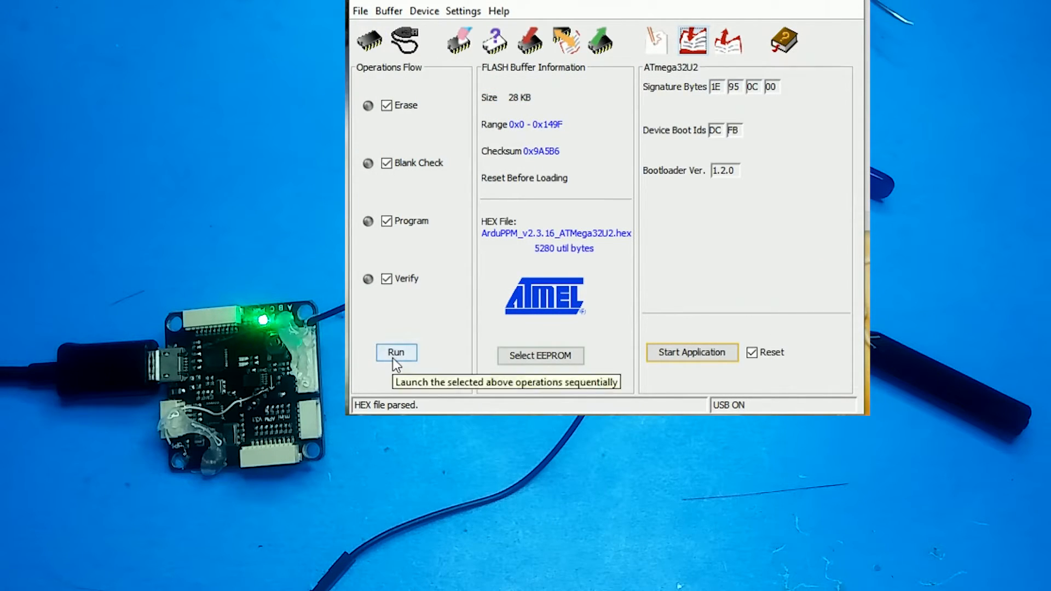
Run erase, blank check, program and verify on the chip until all pass.
{"action": "left_click", "coordinate": [397, 352]}
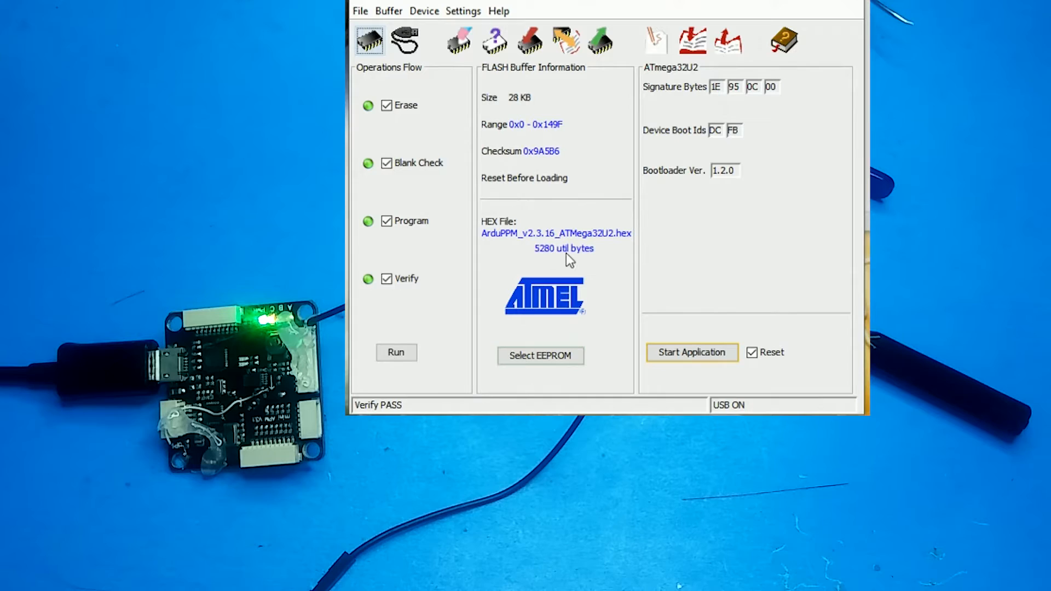
{"action": "mouse_move", "coordinate": [817, 195]}
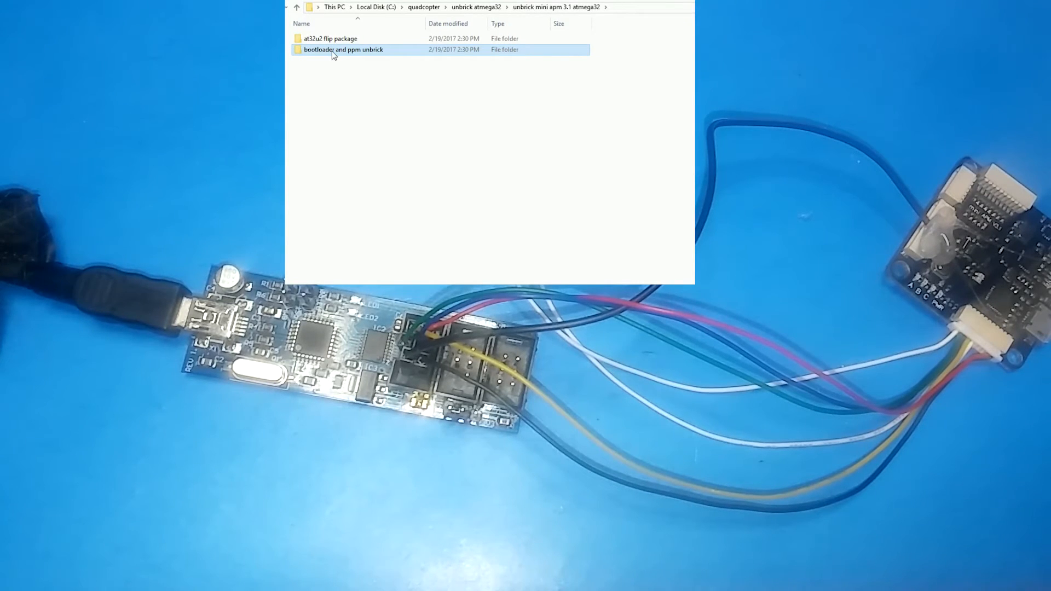
Enter the 'bootloader and ppm unbrick' folder and select 'avrispmkii write full boot plus ppm.bat'.
{"action": "double_click", "coordinate": [344, 49]}
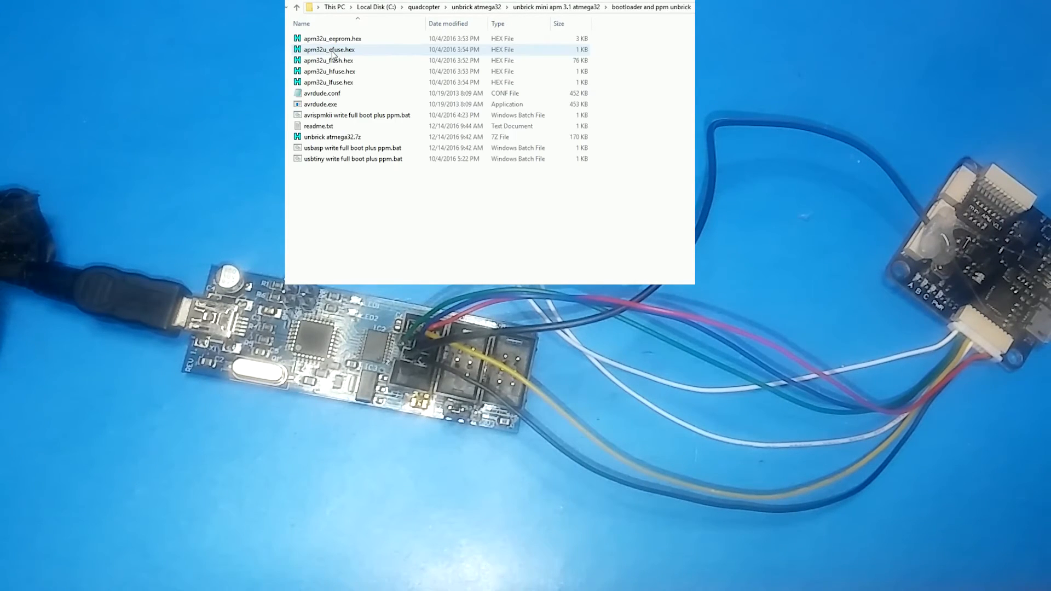
{"action": "left_click", "coordinate": [366, 172]}
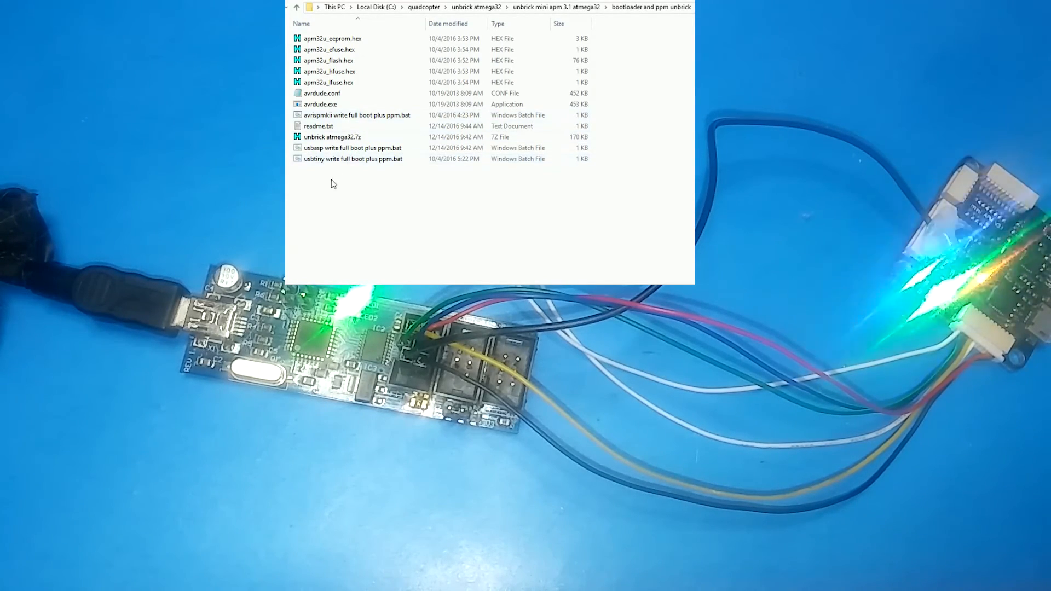
{"action": "left_click", "coordinate": [357, 115]}
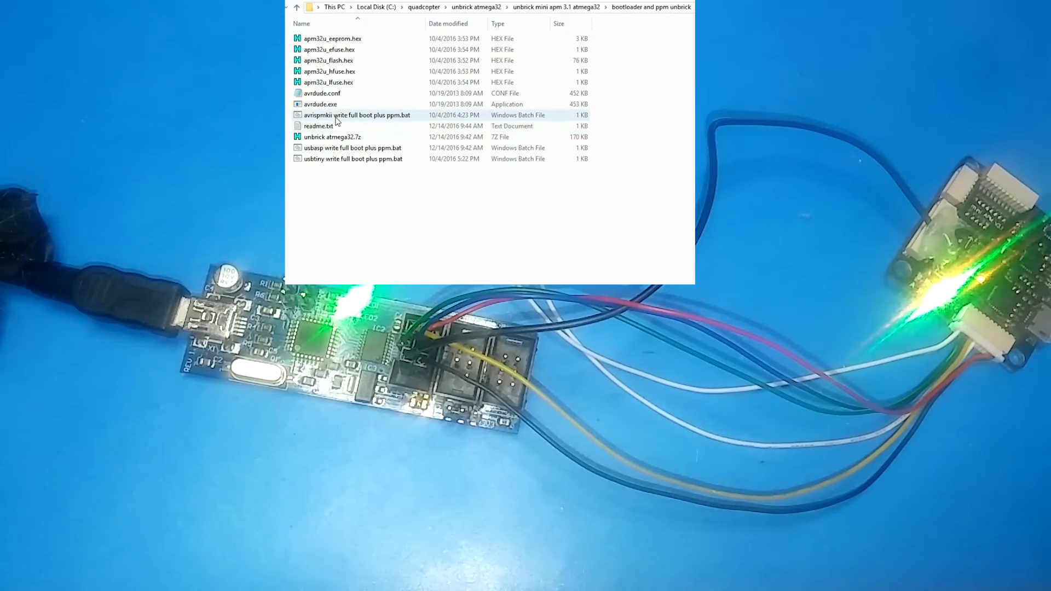